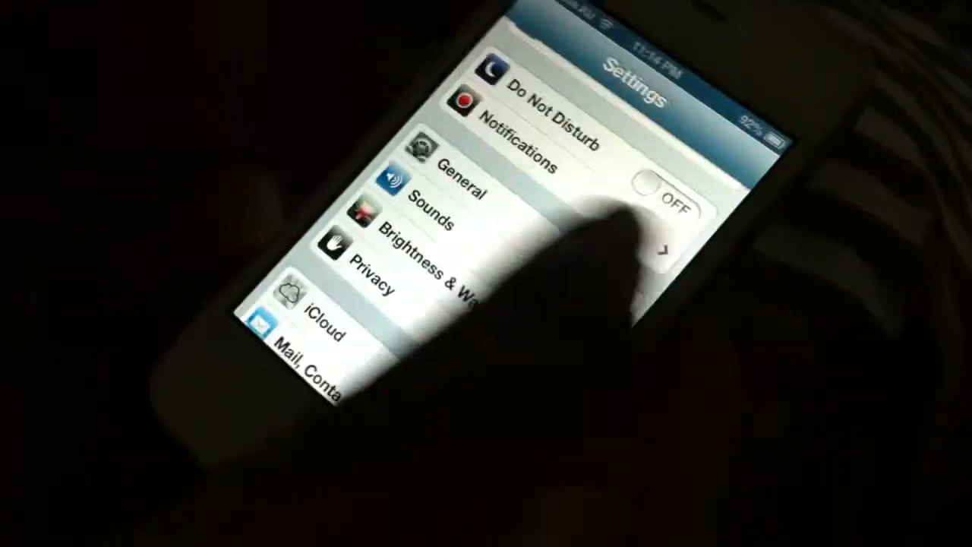
# Open the General page from the main Settings list to reveal Software Update
pyautogui.click(433, 186)
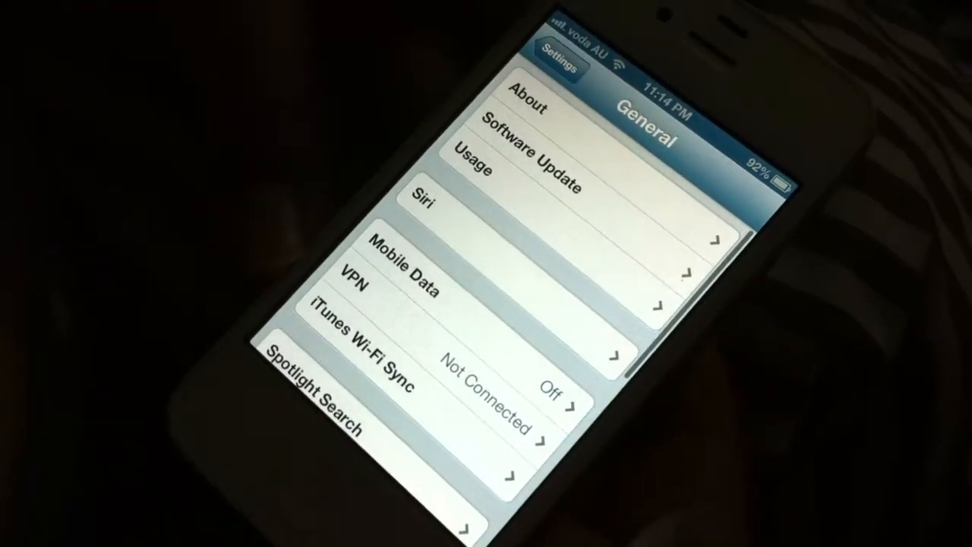